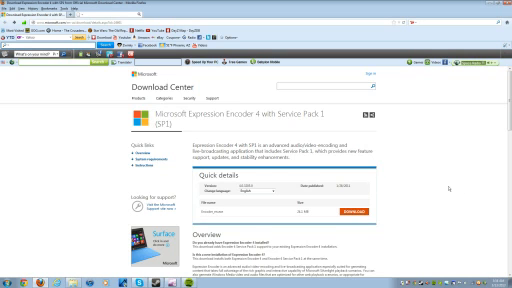
Scroll down the Expression Encoder 4 SP1 details page toward its Download button
scroll(down, 3)
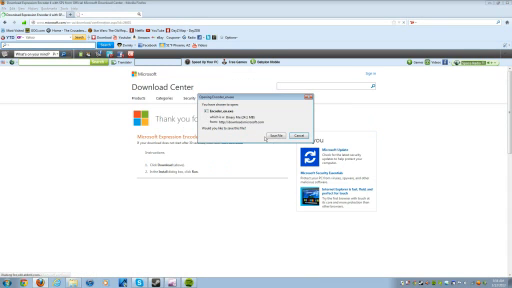
Save the Encoder_en.exe installer to the computer
click(265, 137)
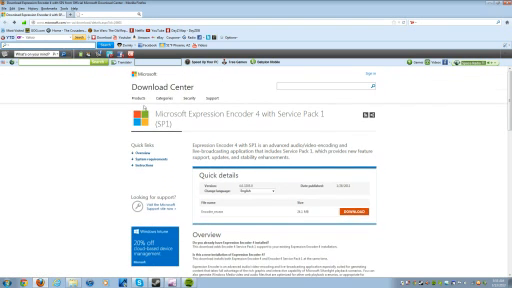
Scroll through the Encoder 4 SP1 system requirements, then open the Windows Start menu
scroll(down, 3)
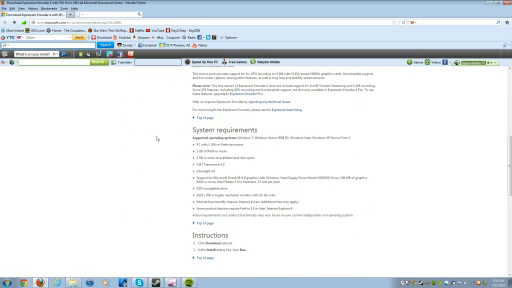
scroll(down, 3)
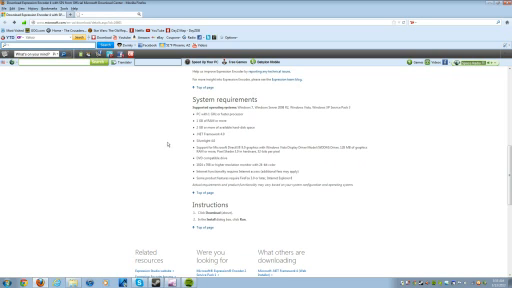
mouse_move(170, 146)
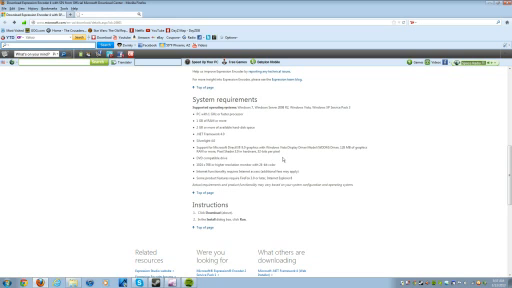
mouse_move(285, 157)
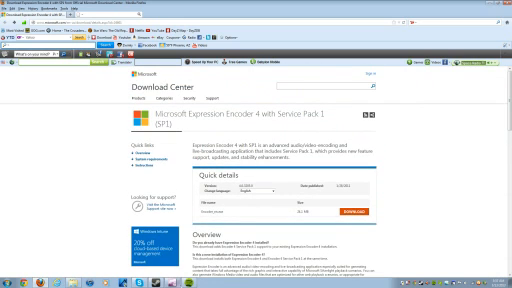
click(8, 283)
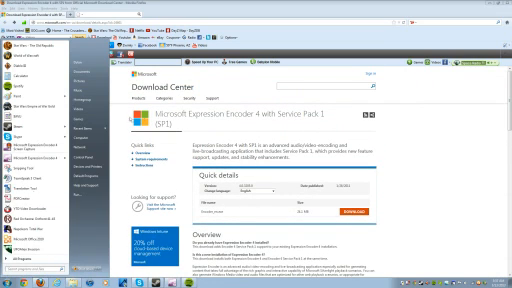